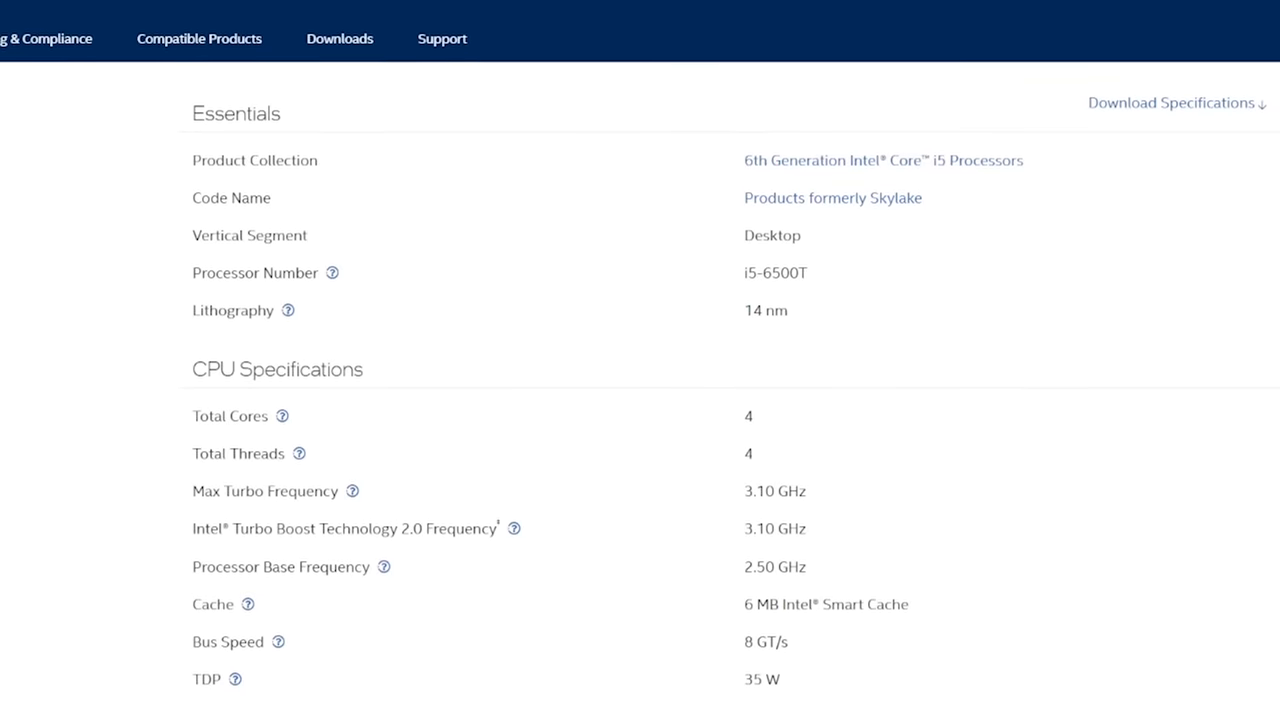
# Step: Keep 4096 MiB of memory and advance to the Network tab (bridge vmbr0, VirtIO, firewall on)
pyautogui.scroll(-3)
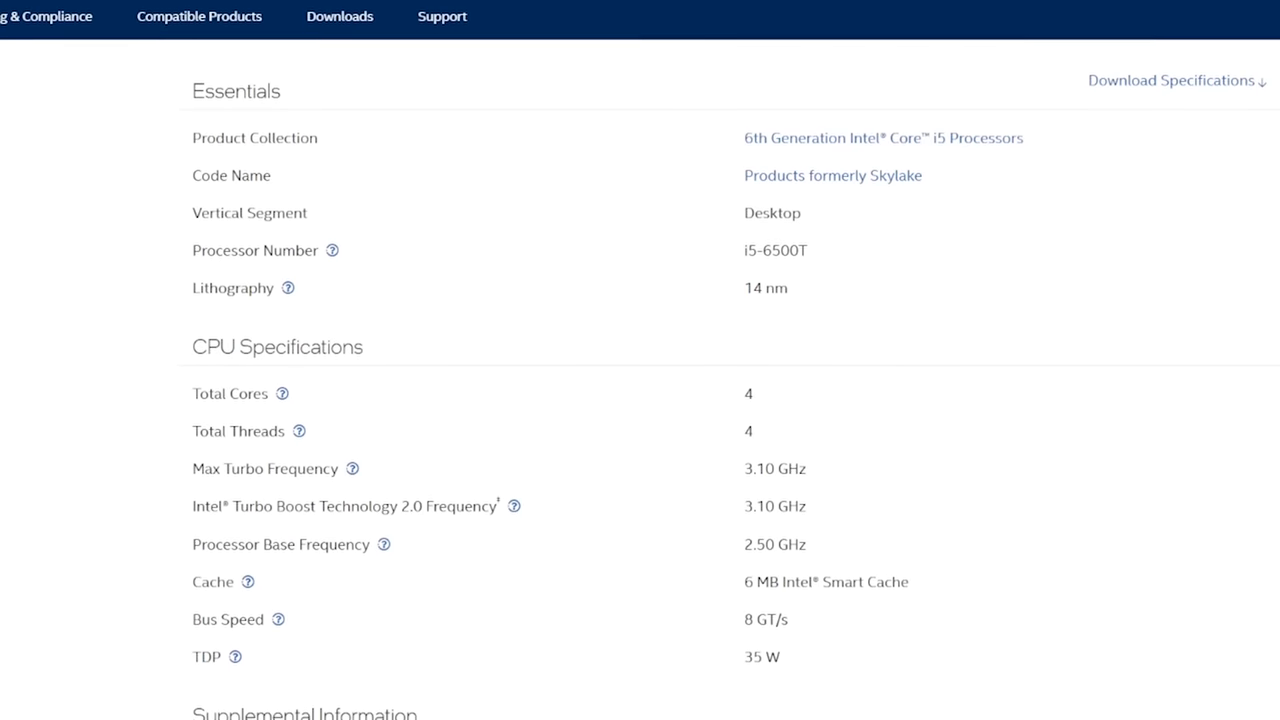
pyautogui.scroll(-3)
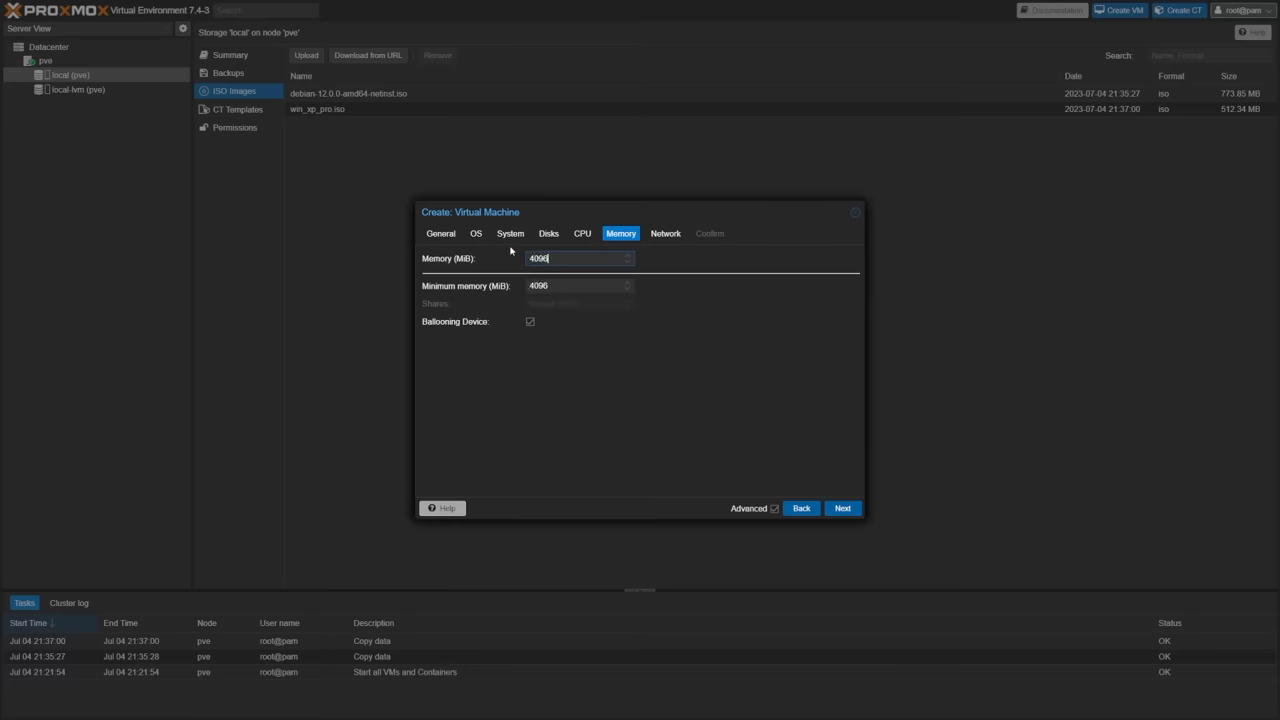
pyautogui.click(842, 508)
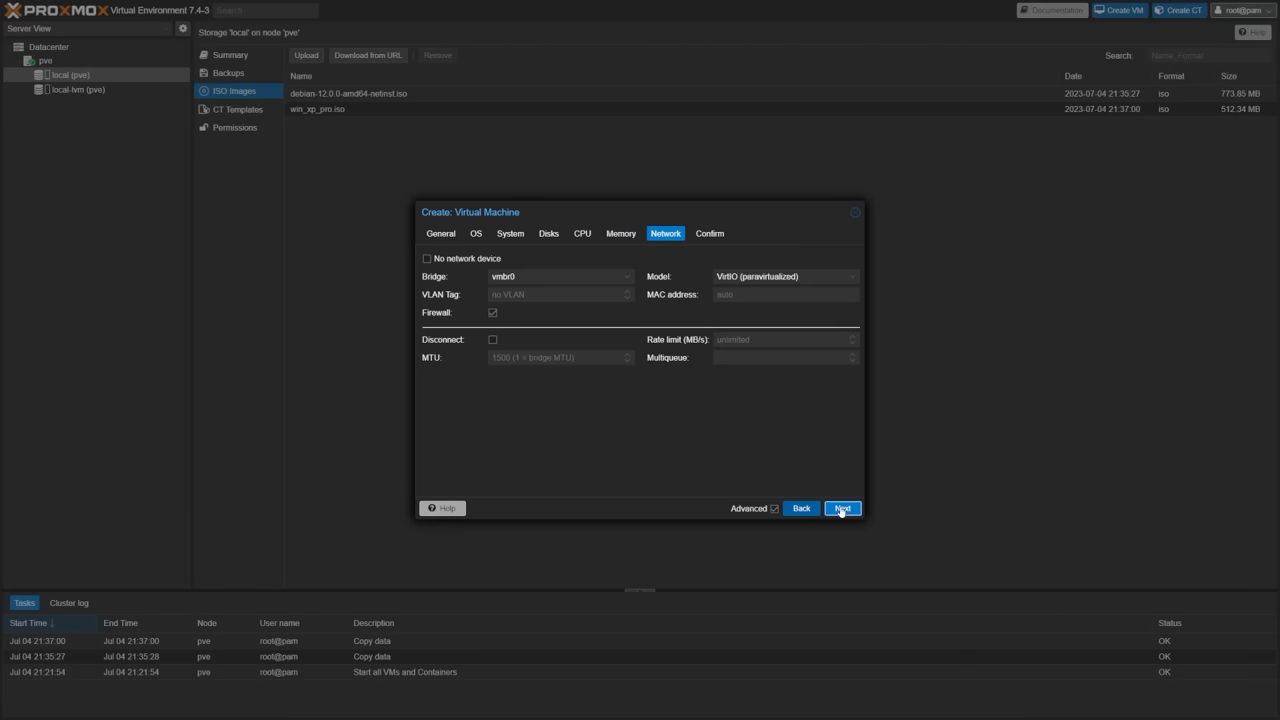